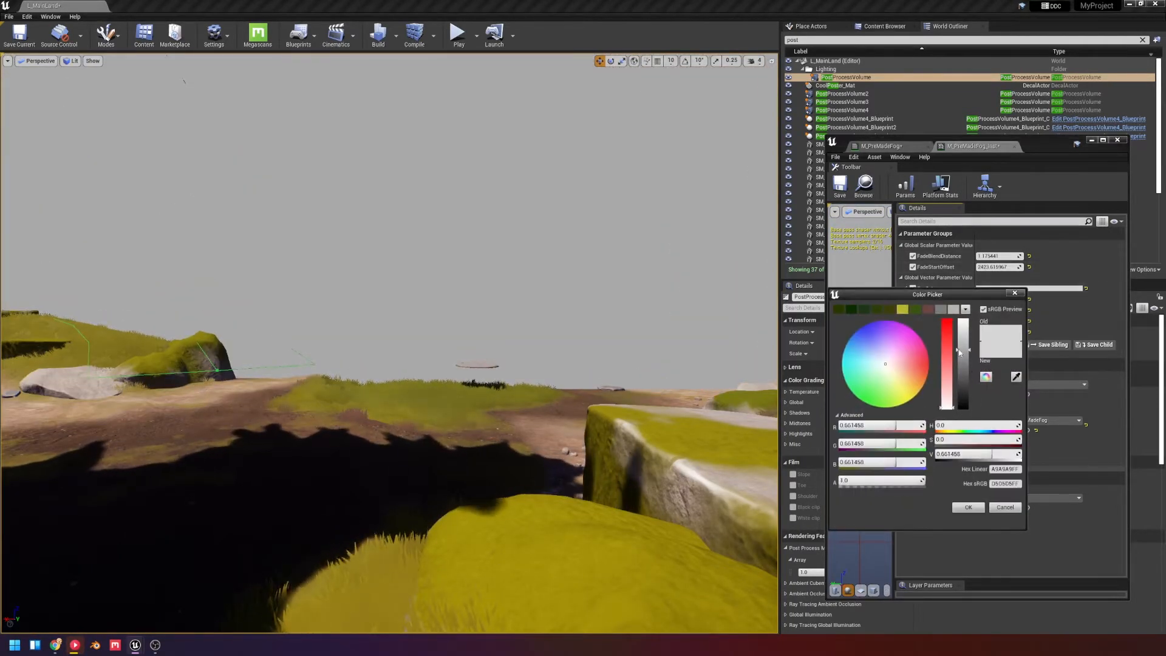
# Confirm black (0, 0, 0) as the premade fog instance's FogColor
pyautogui.click(968, 507)
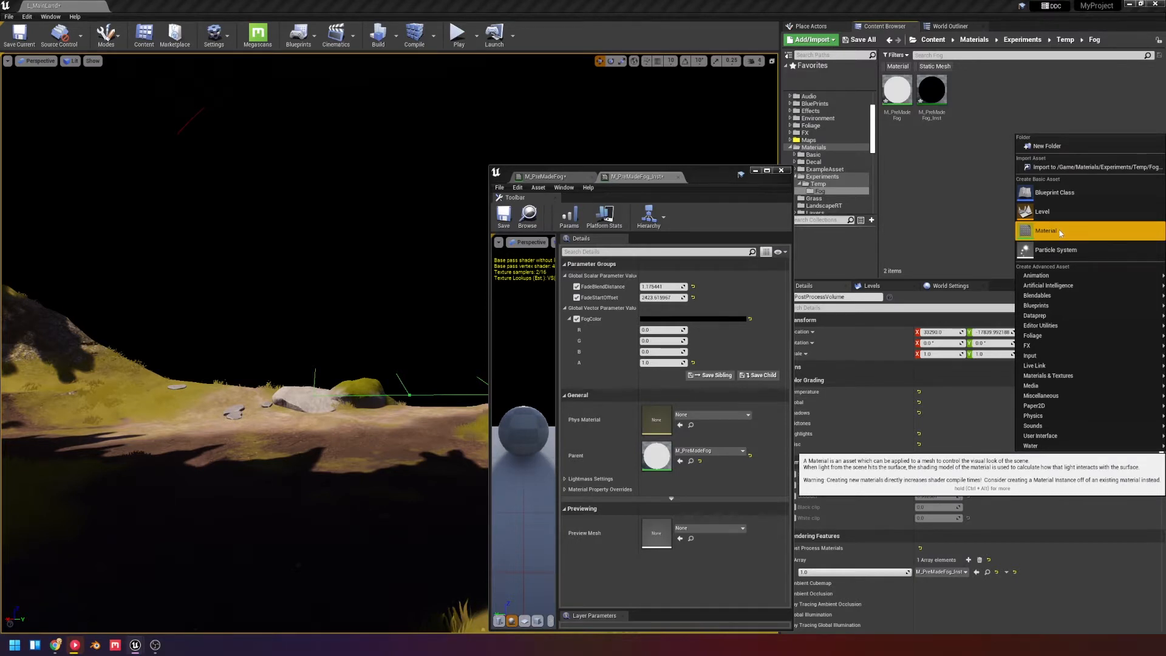
# Create the M_Fog material and its M_Fog_Inst instance, then open M_Fog's graph
pyautogui.click(1047, 231)
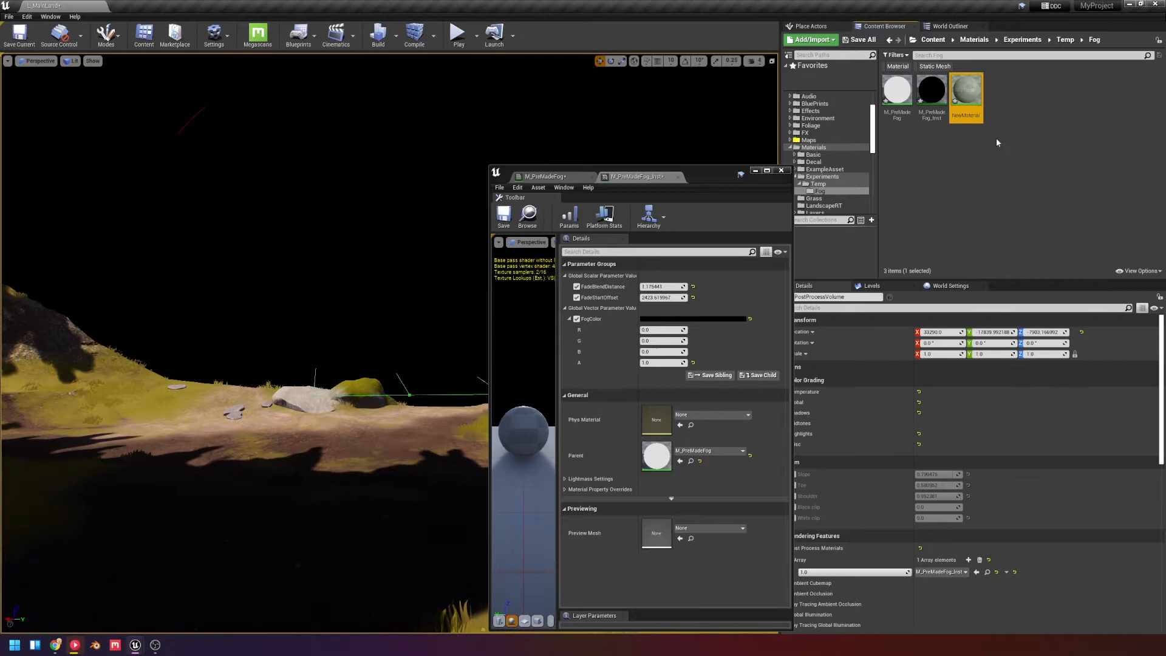
pyautogui.moveTo(964, 93)
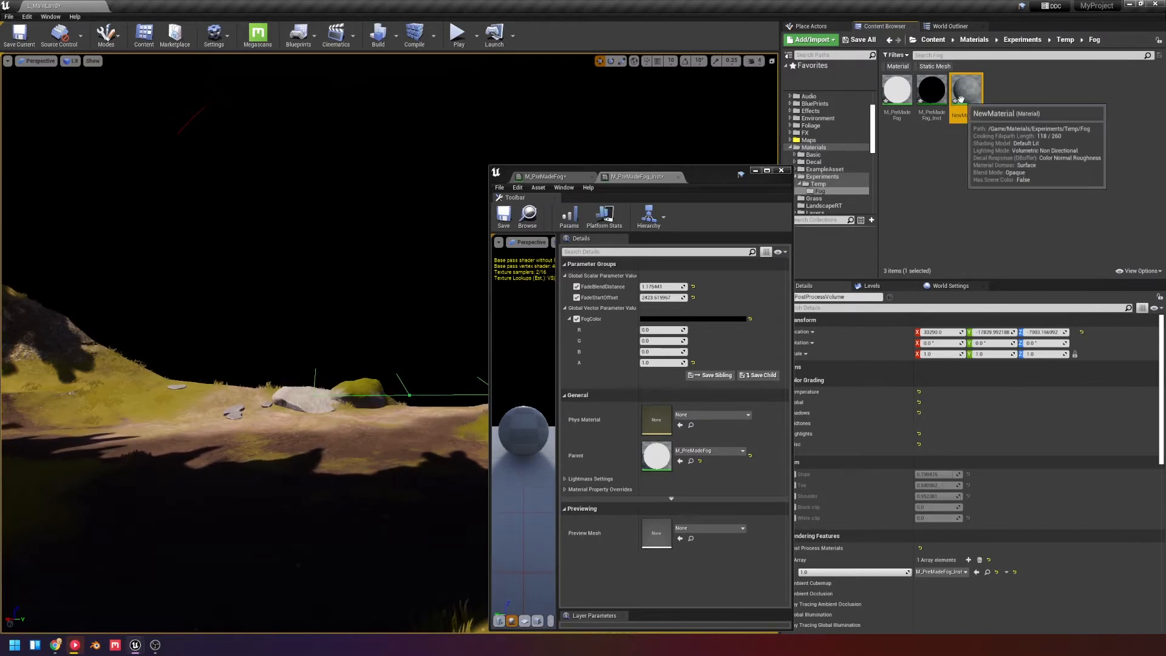
pyautogui.moveTo(1033, 148)
pyautogui.write('M_Fog')
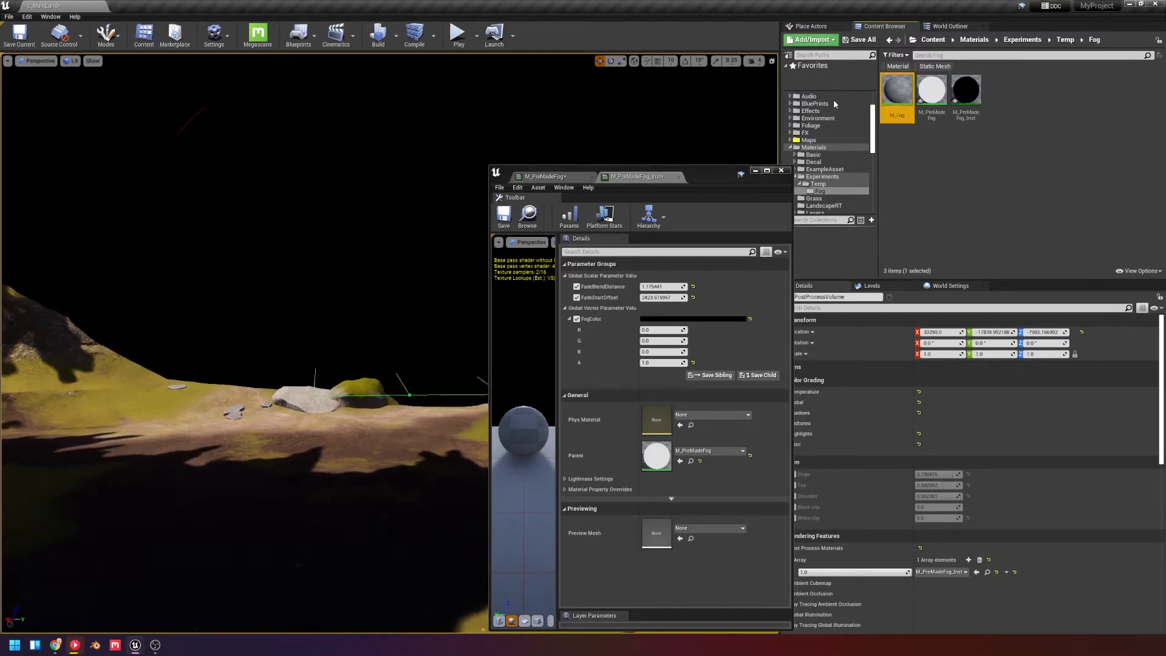
pyautogui.rightClick(896, 89)
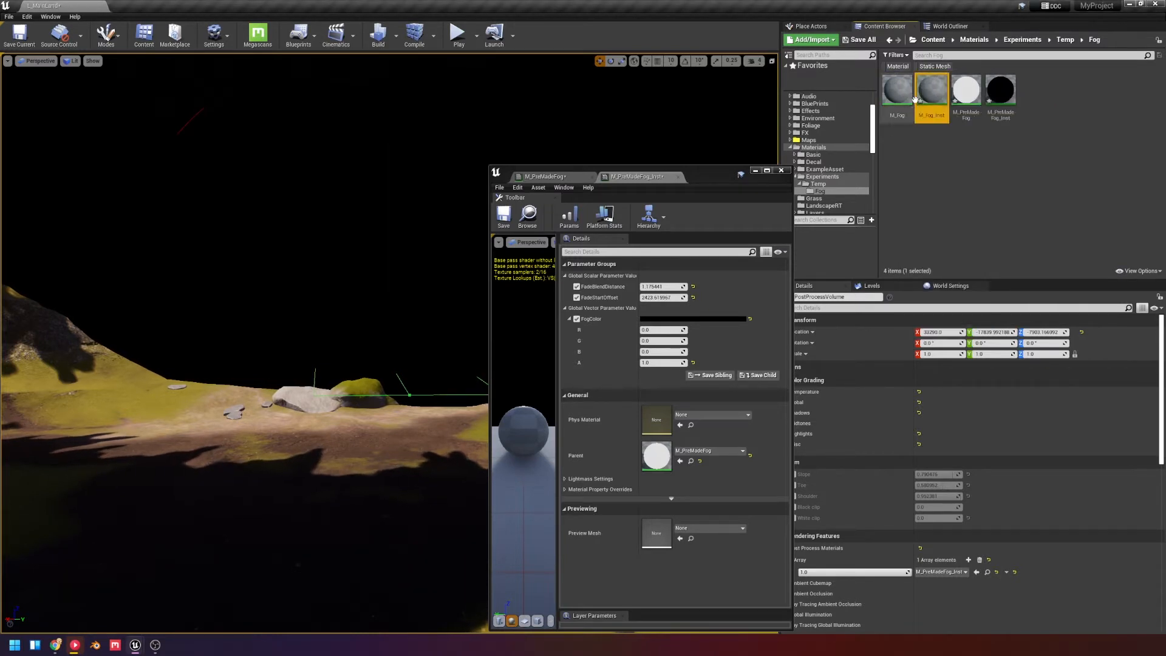
pyautogui.doubleClick(931, 90)
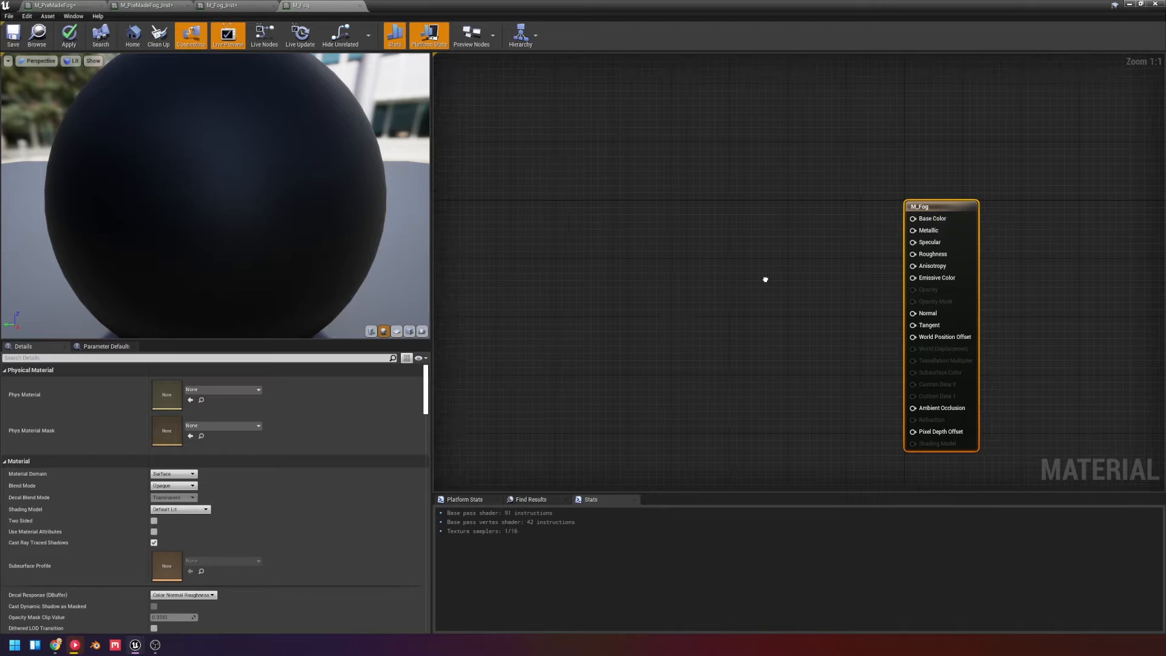
# Set M_Fog's Material Domain to Post Process, then bring up the node list
pyautogui.rightClick(765, 279)
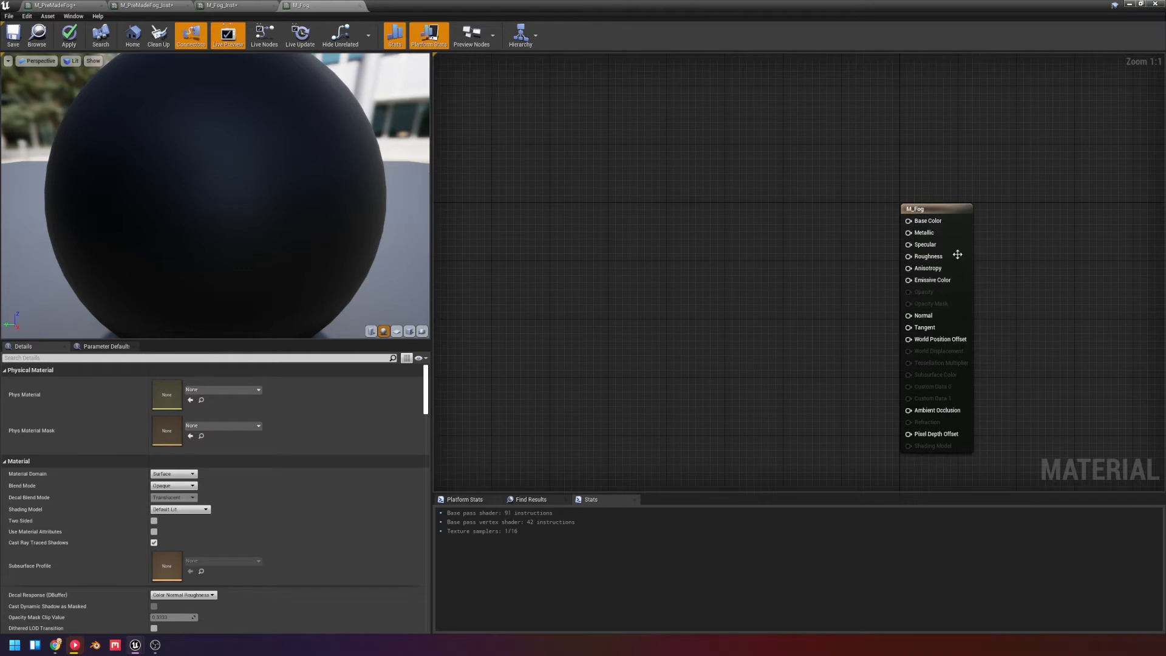
pyautogui.click(174, 474)
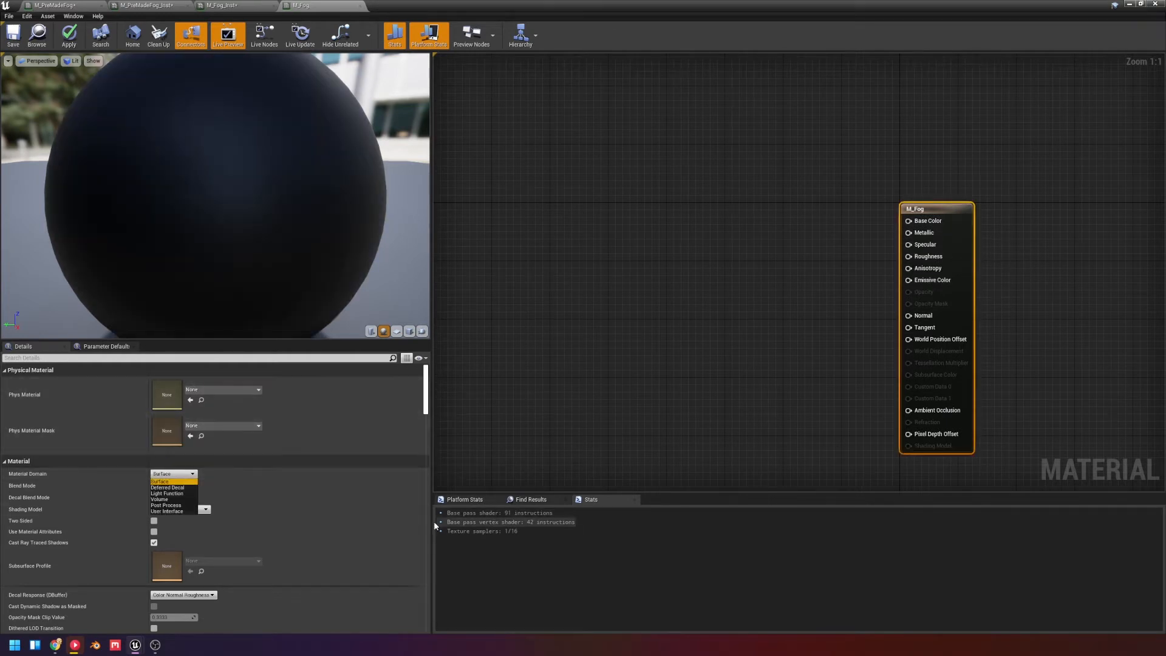
pyautogui.click(165, 506)
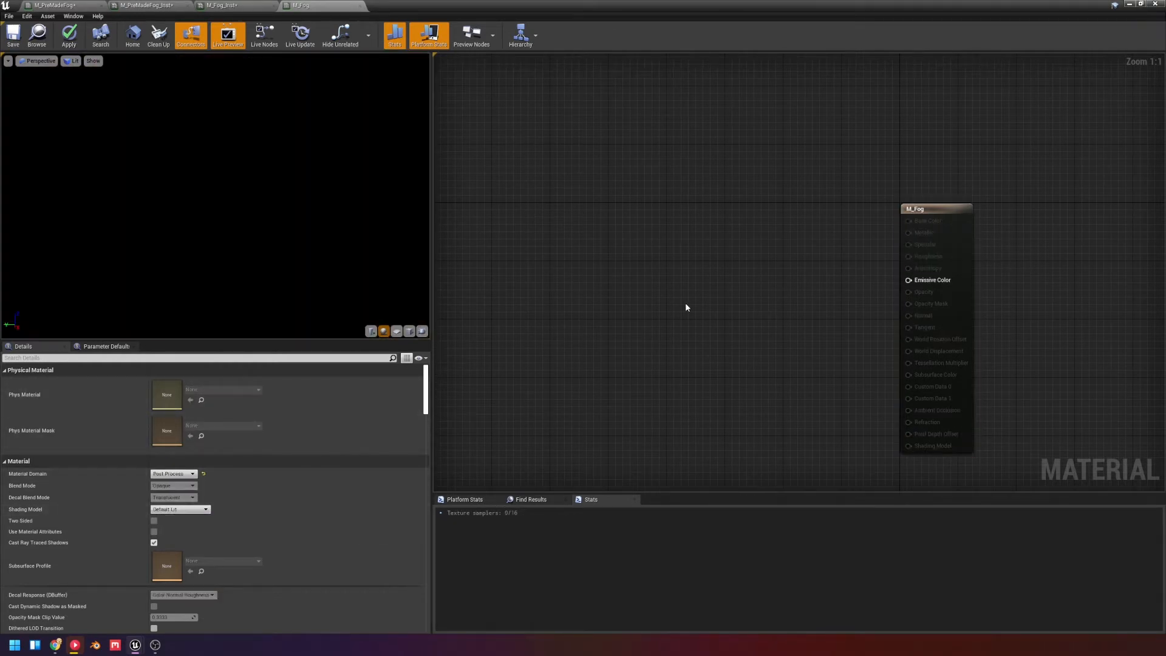
pyautogui.rightClick(686, 307)
pyautogui.write('sce')
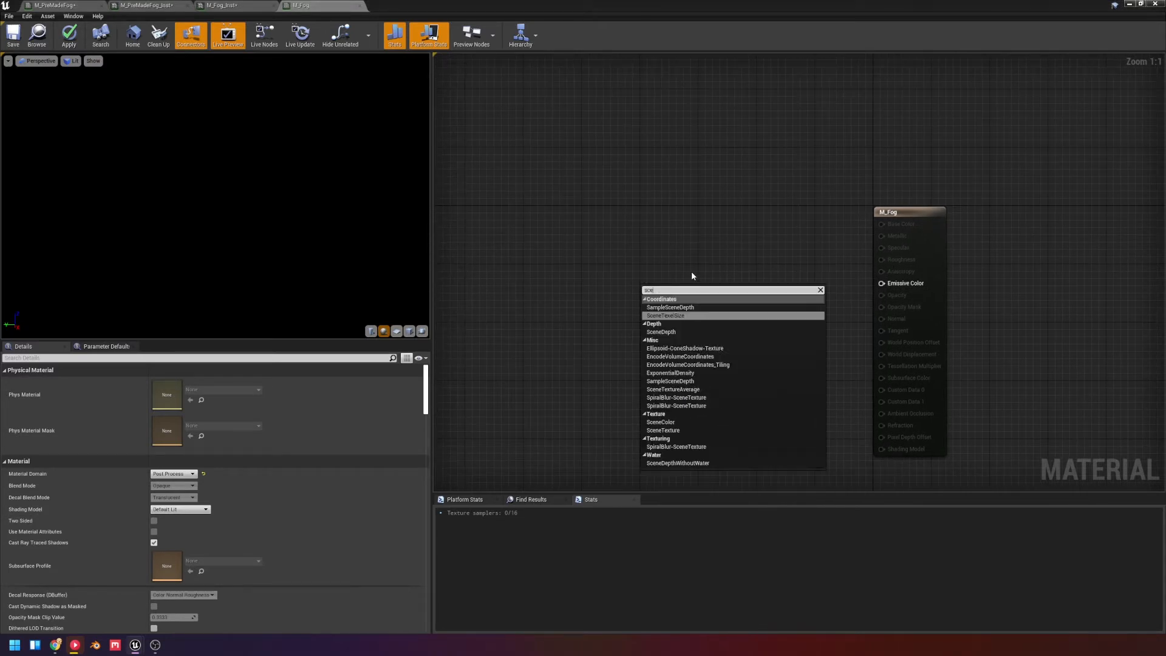
# Add a PostProcessInput0 SceneTexture node and include the blue channel in the RGB mask
pyautogui.click(660, 422)
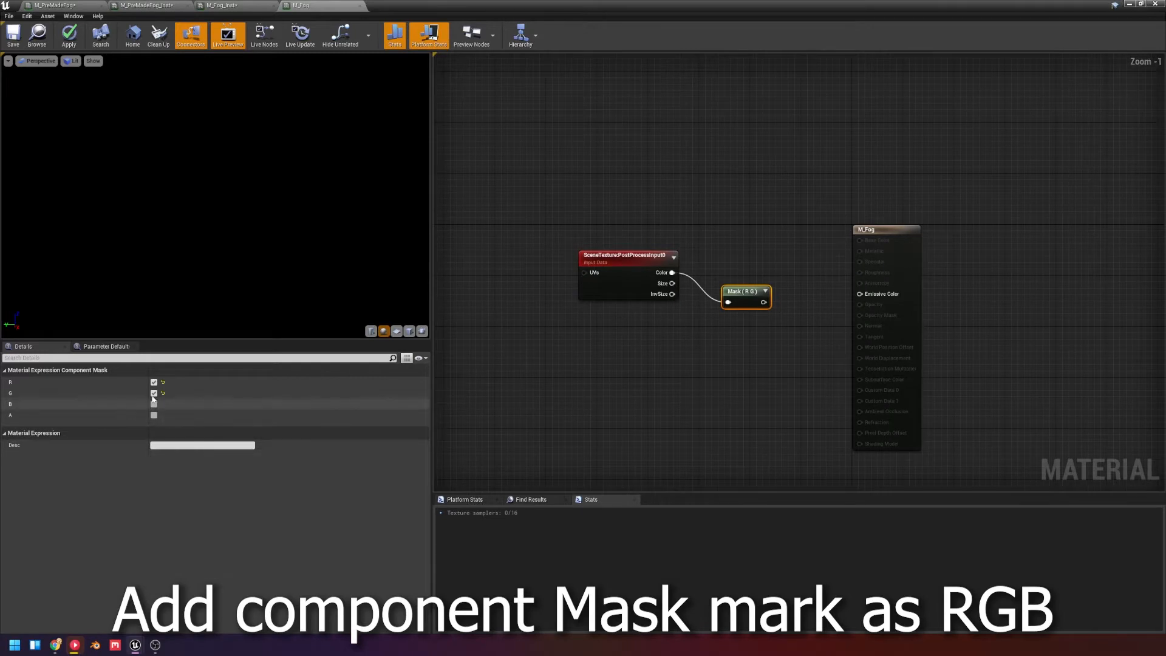
pyautogui.click(153, 404)
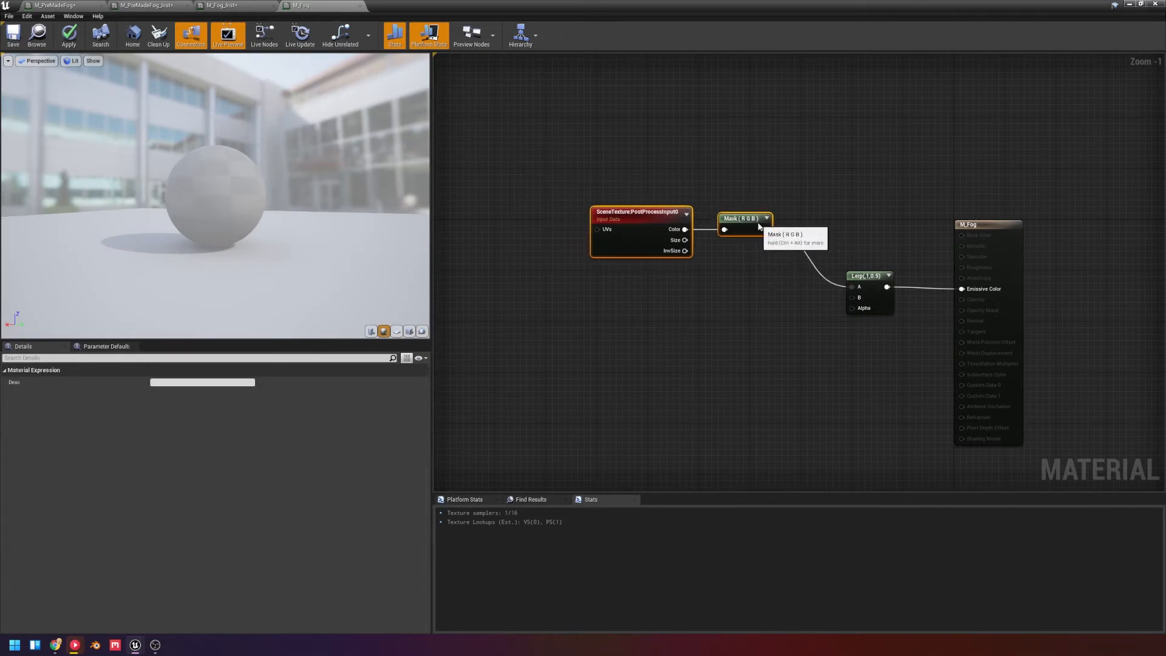
pyautogui.moveTo(706, 286)
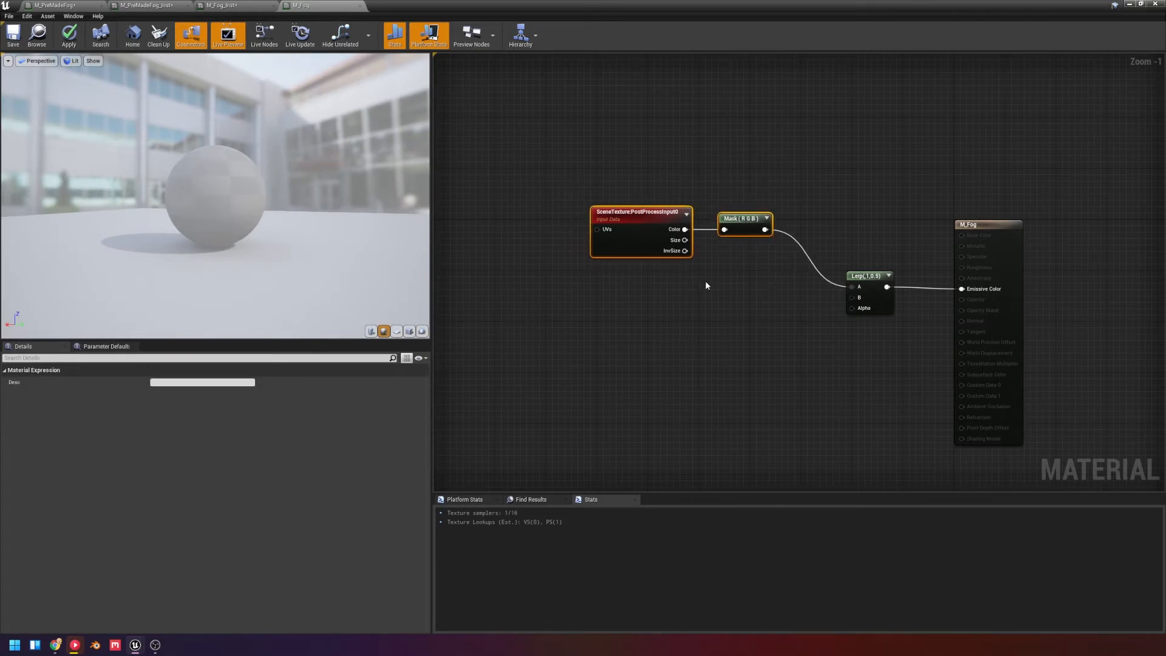
# Convert the Constant3Vector colour node into the FogColor parameter
pyautogui.rightClick(733, 305)
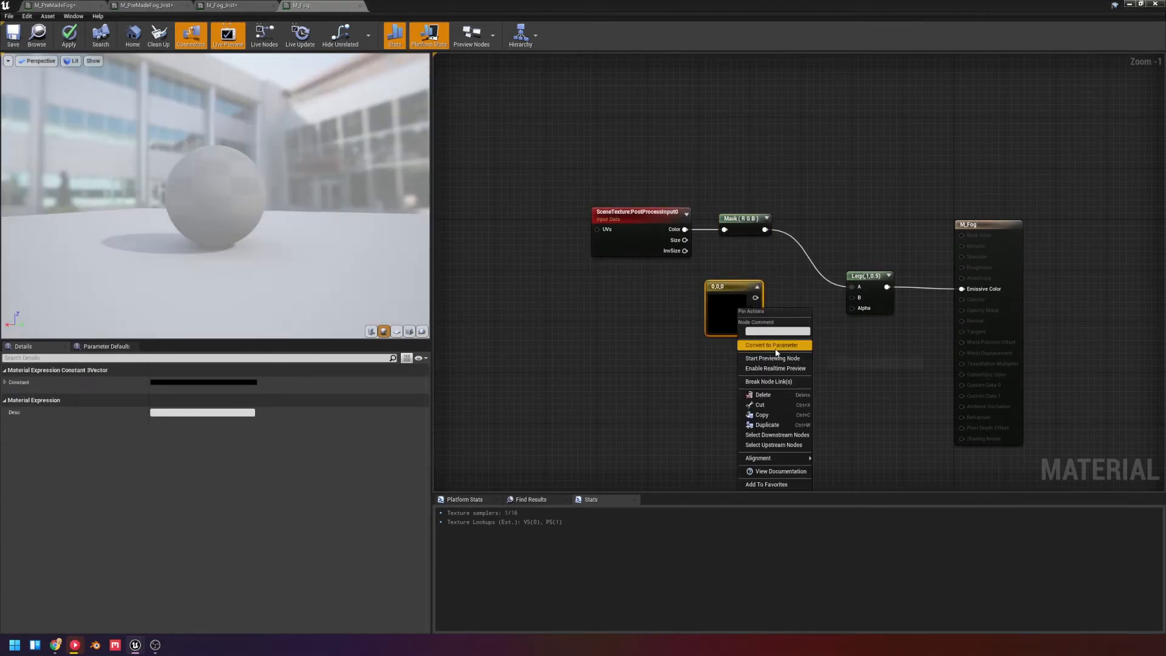
pyautogui.click(772, 344)
pyautogui.write('FogColor')
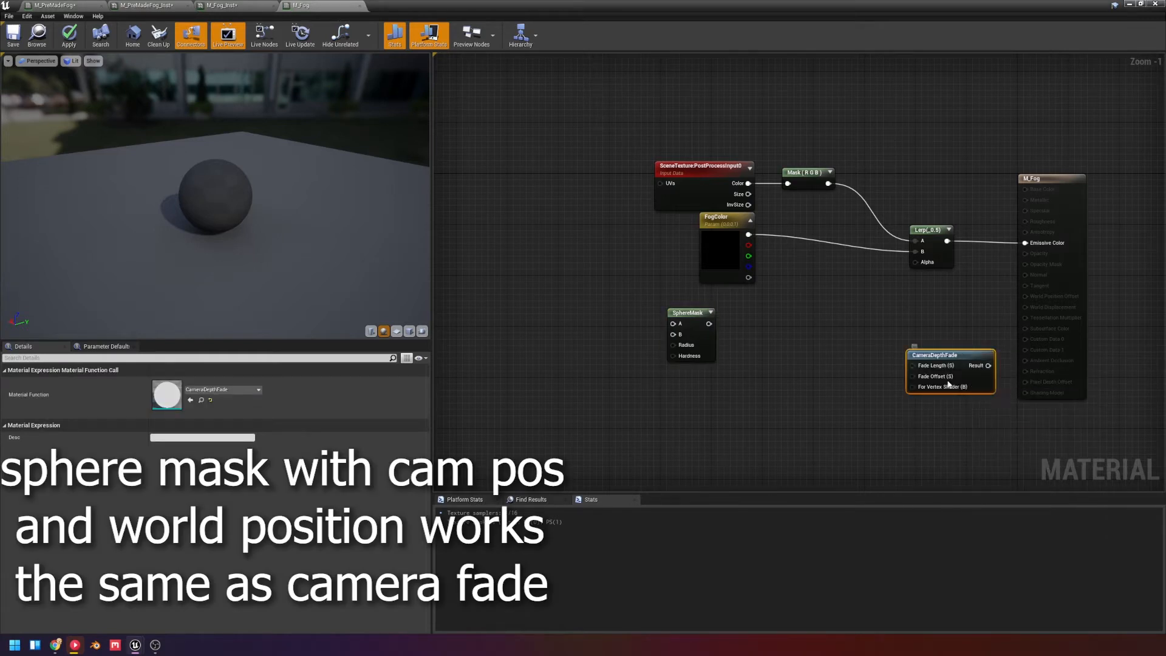
# Move the SphereMask node up beside the FogColor parameter
pyautogui.moveTo(951, 355); pyautogui.dragTo(774, 318)
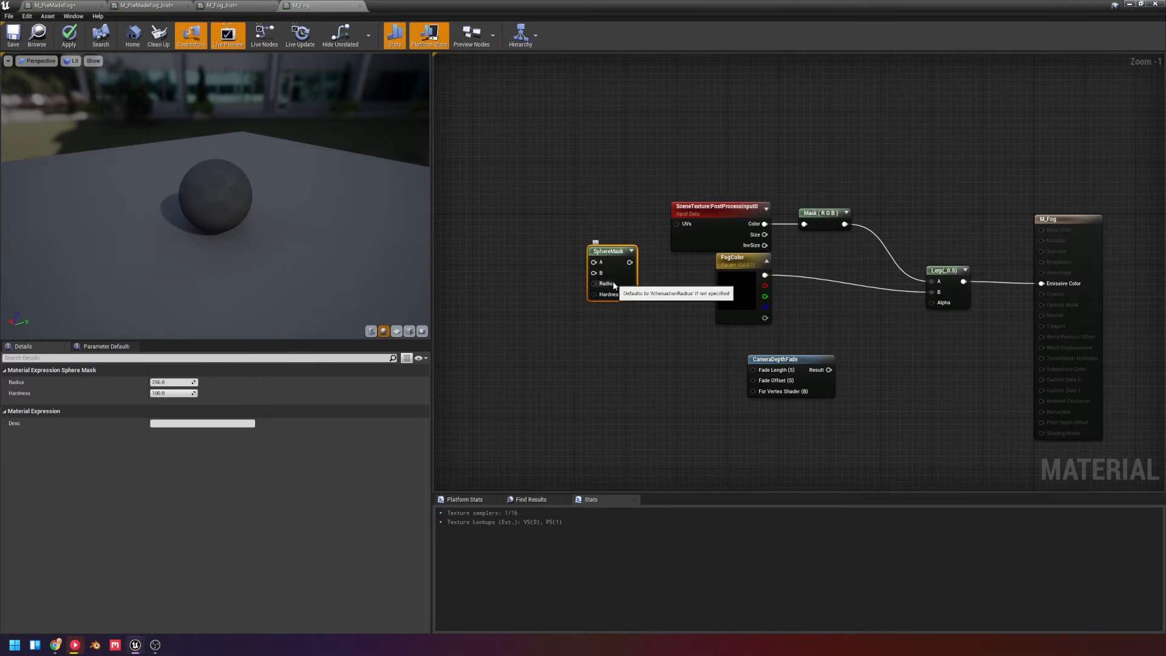
pyautogui.moveTo(673, 341)
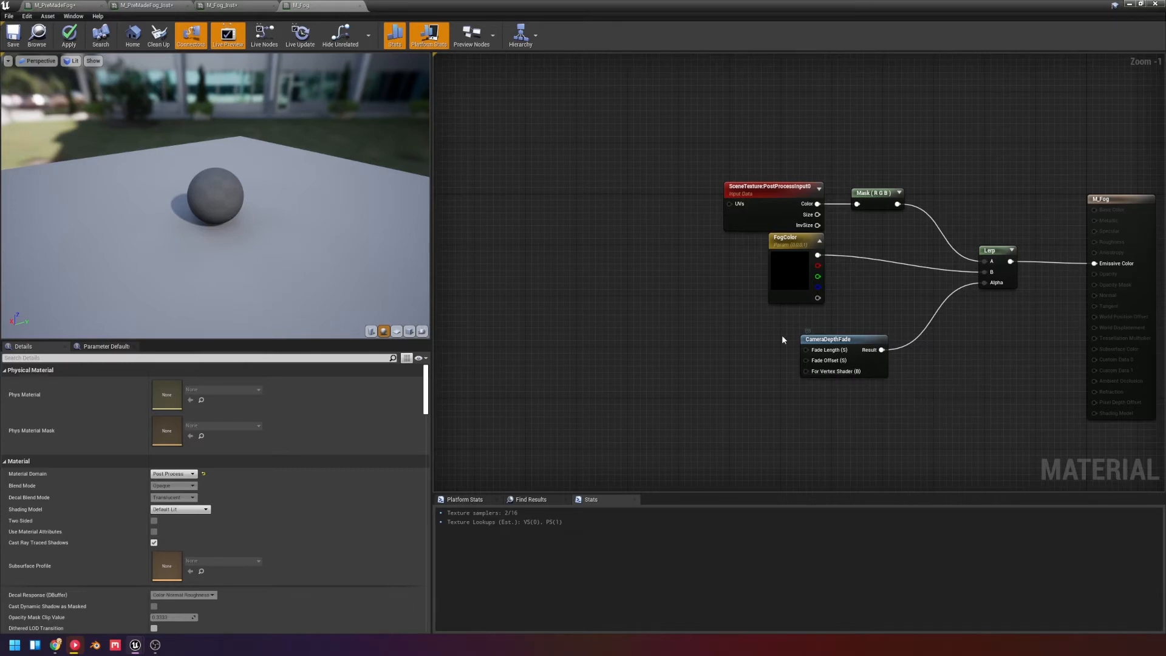
pyautogui.moveTo(699, 335)
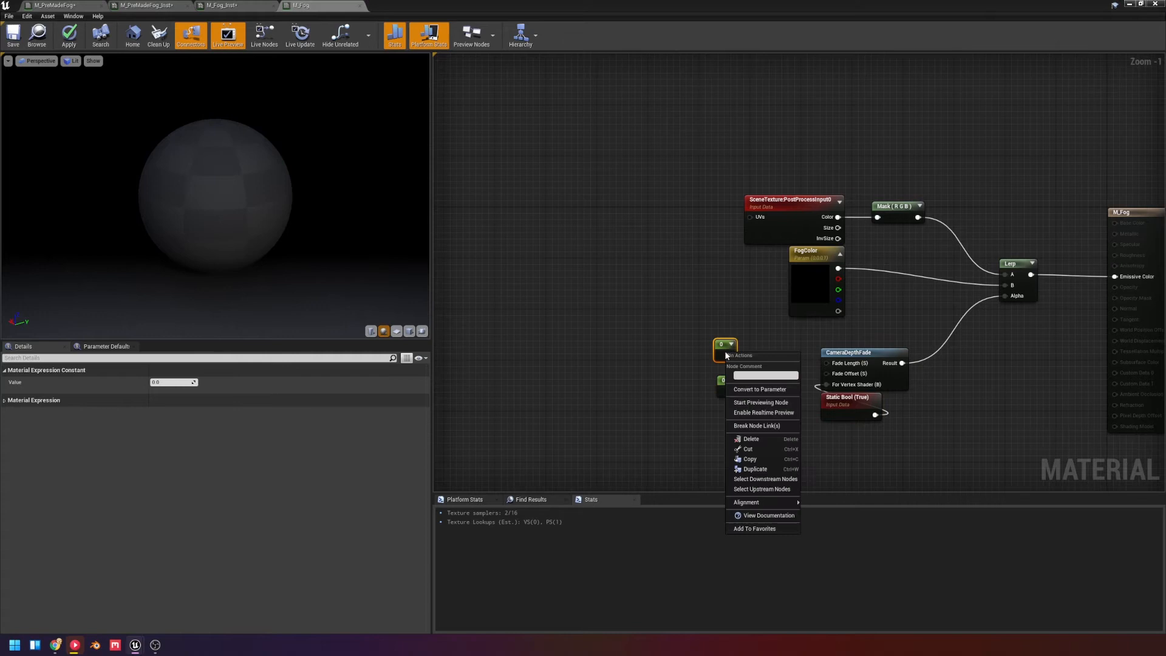
# Convert the constants into scalar parameters named FogStartDistance and FogBlendDistance
pyautogui.click(759, 388)
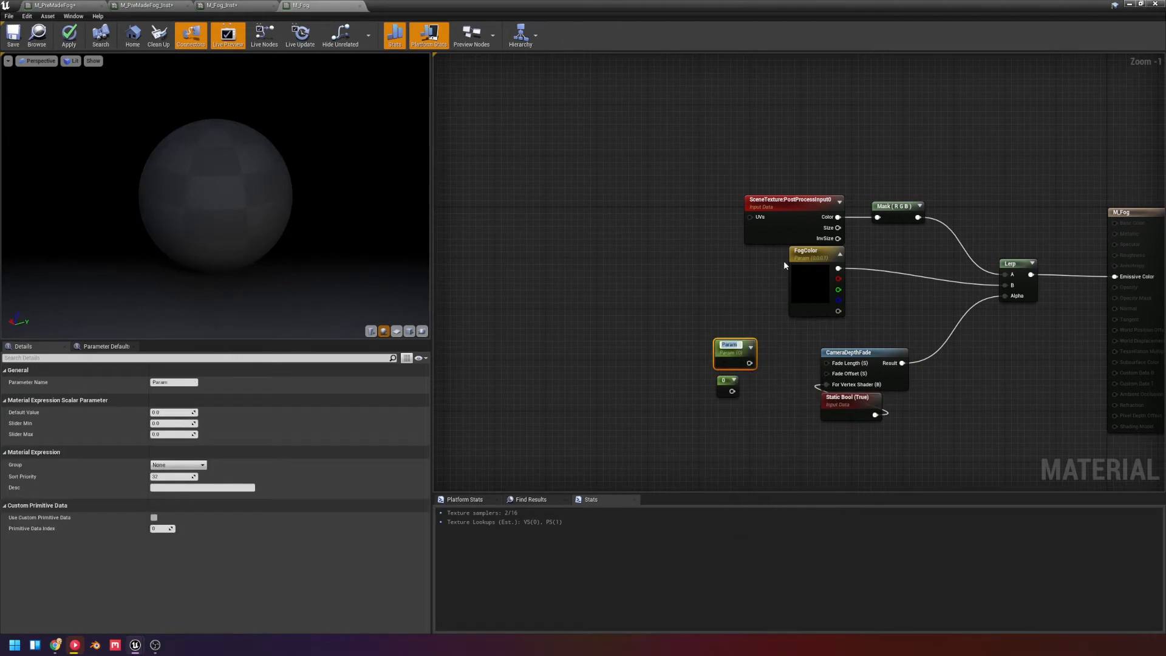
pyautogui.write('Fog')
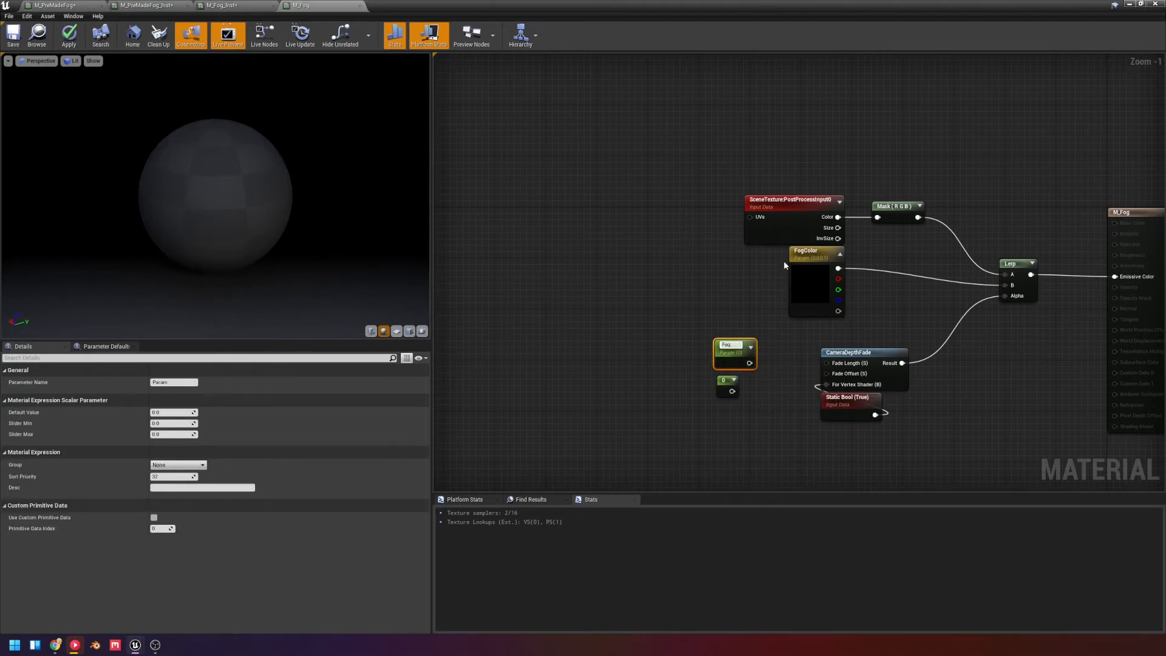
pyautogui.write('FogStartDistance')
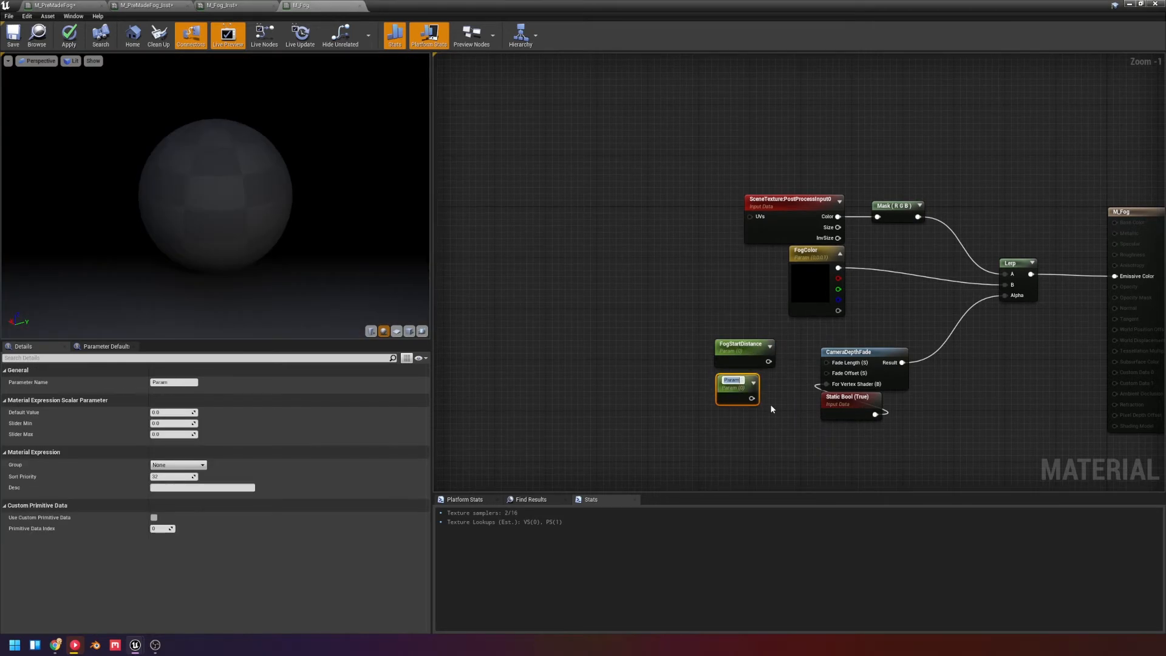
pyautogui.write('FogBlendDistance')
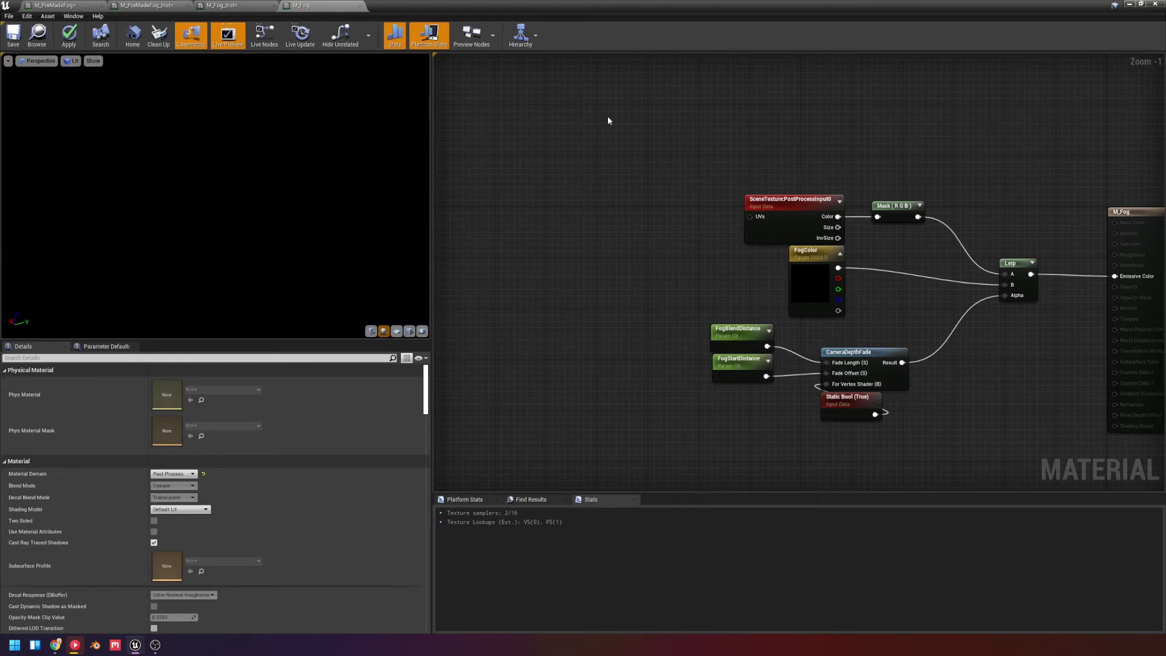
# Set FogStartDistance's default to 1500 and FogBlendDistance's default to 500
pyautogui.click(739, 361)
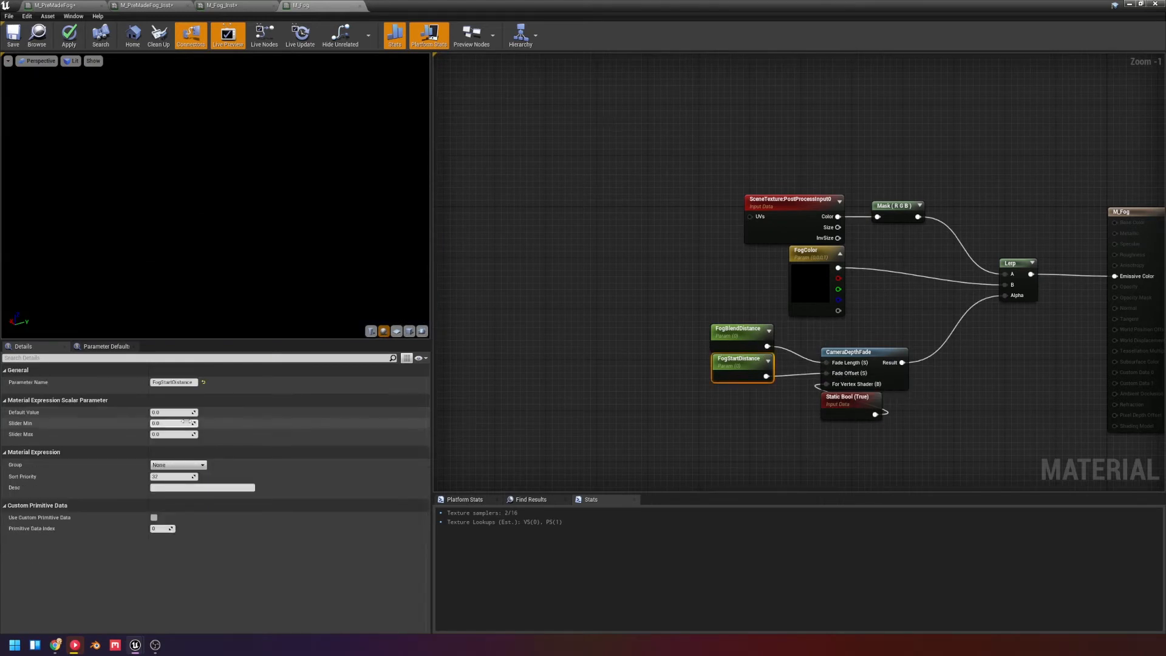
pyautogui.write('1500.0')
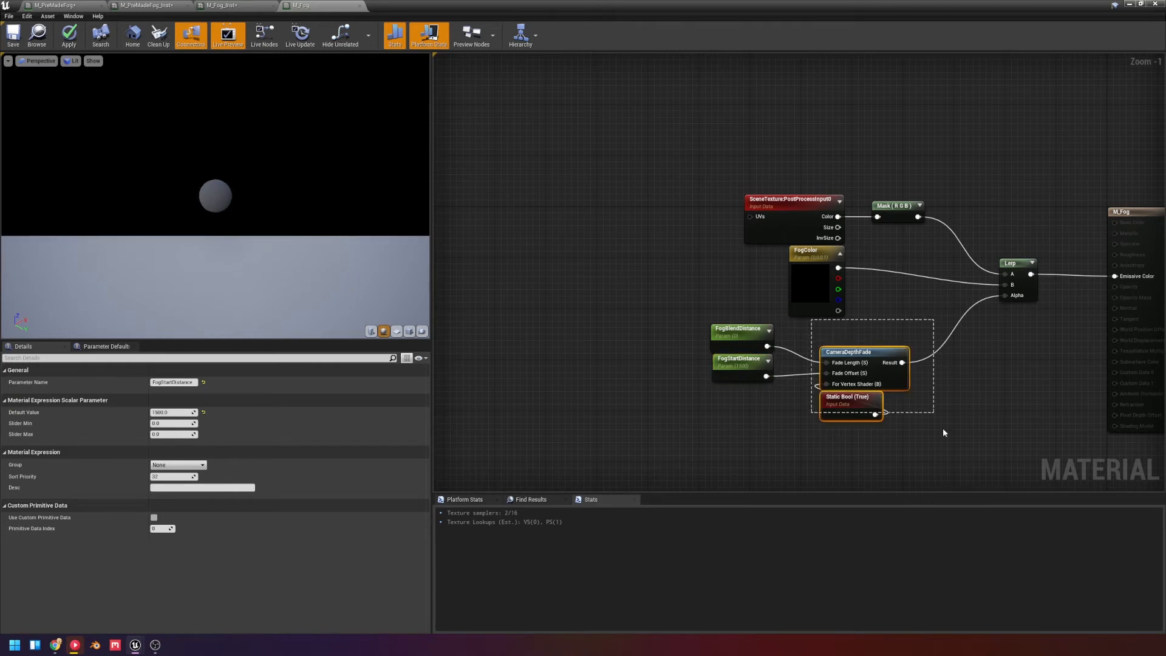
pyautogui.click(960, 432)
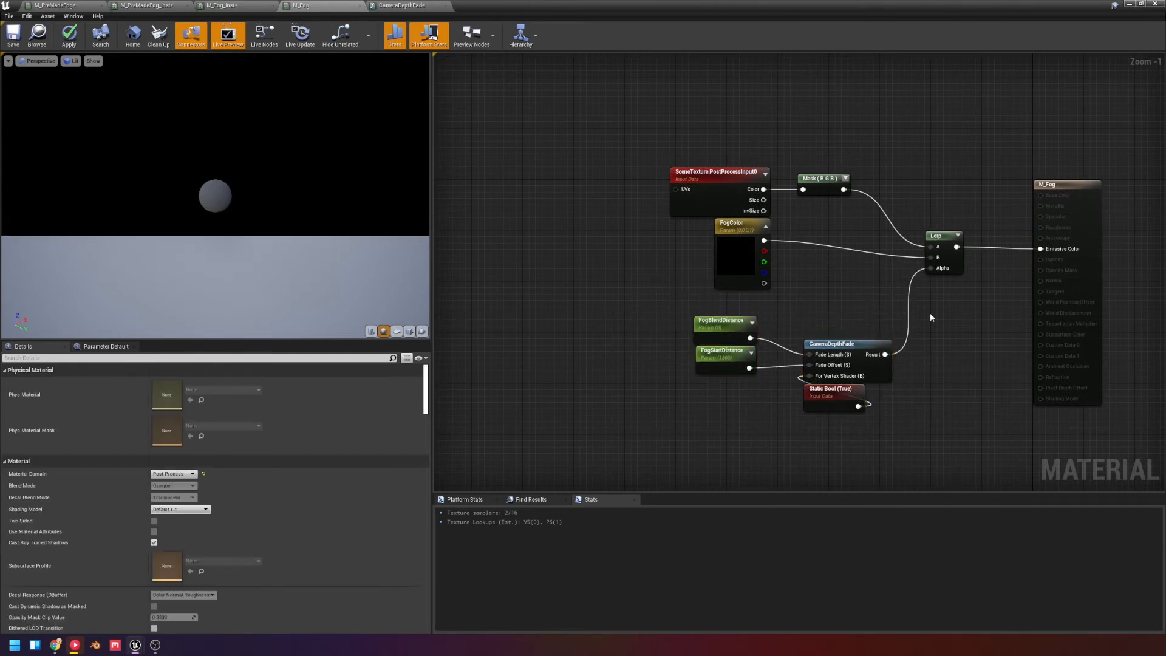
pyautogui.click(720, 324)
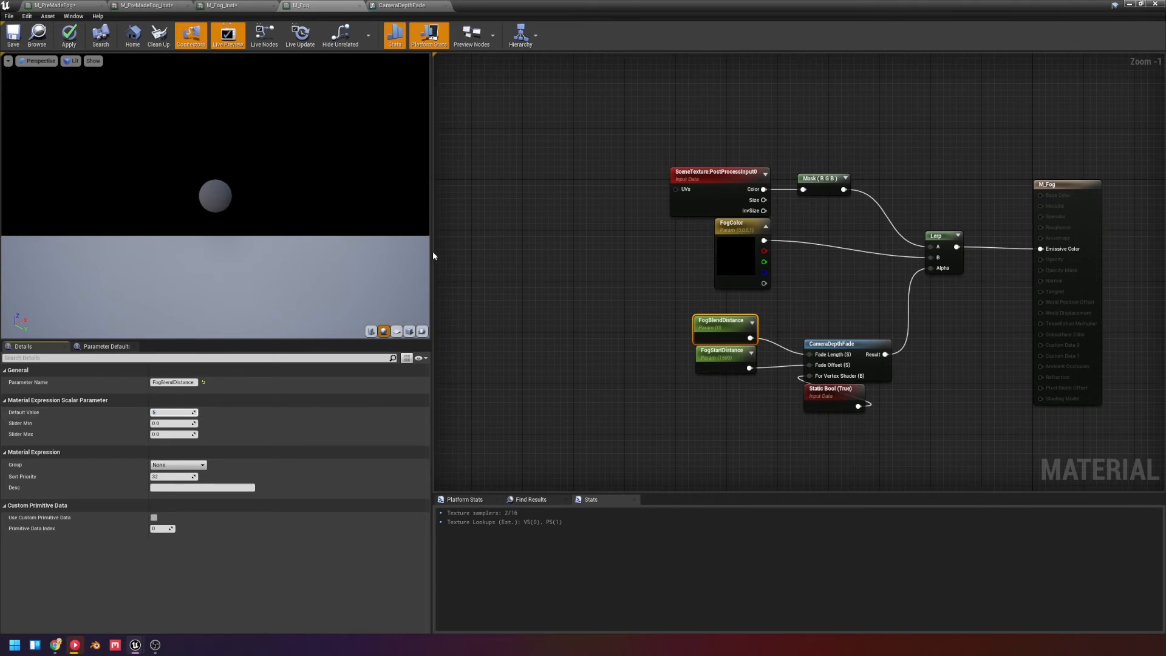
pyautogui.write('500.0')
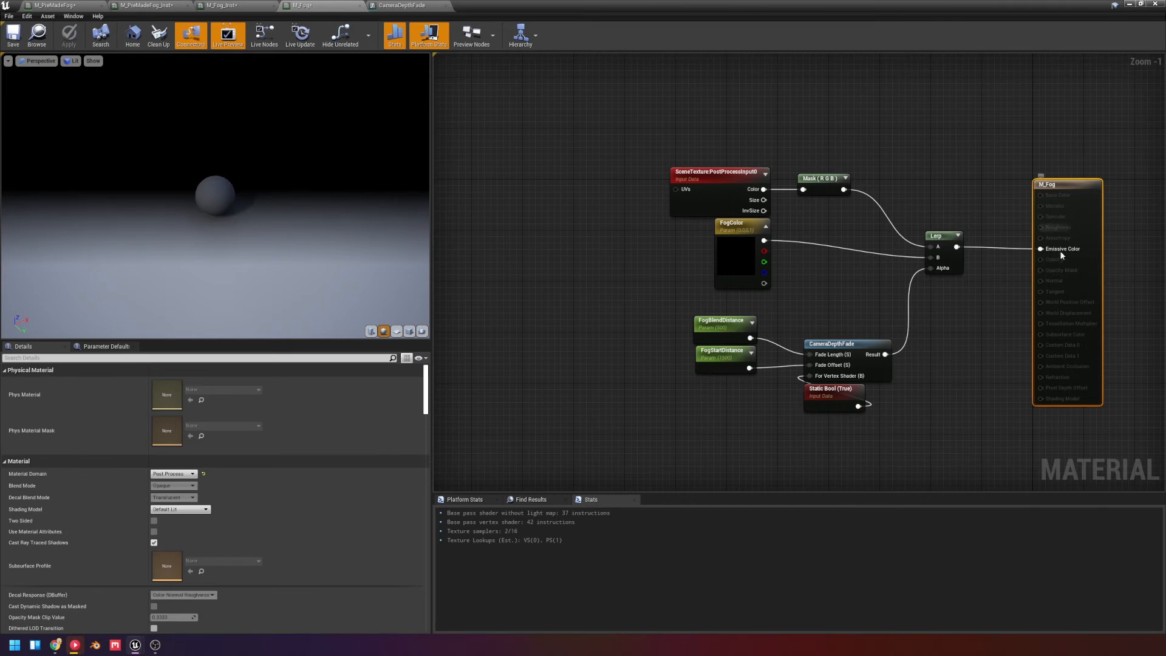
# Change M_Fog's Blendable Location setting for when the fog blends into post-processing
pyautogui.scroll(-3)
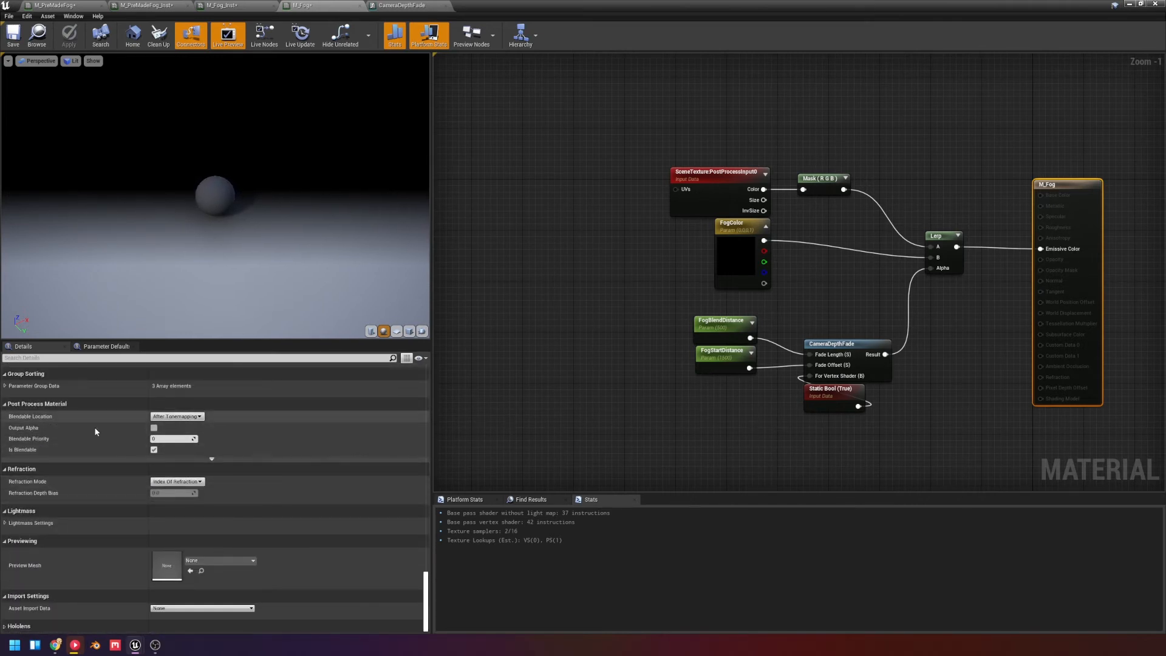
pyautogui.click(177, 415)
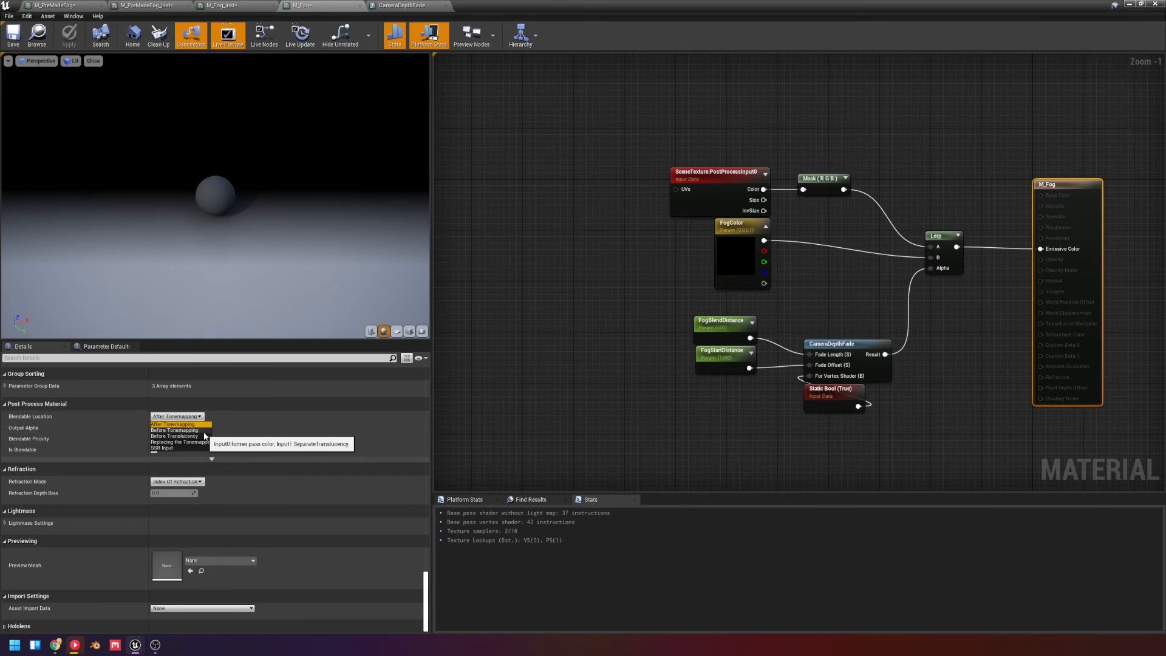
pyautogui.click(173, 430)
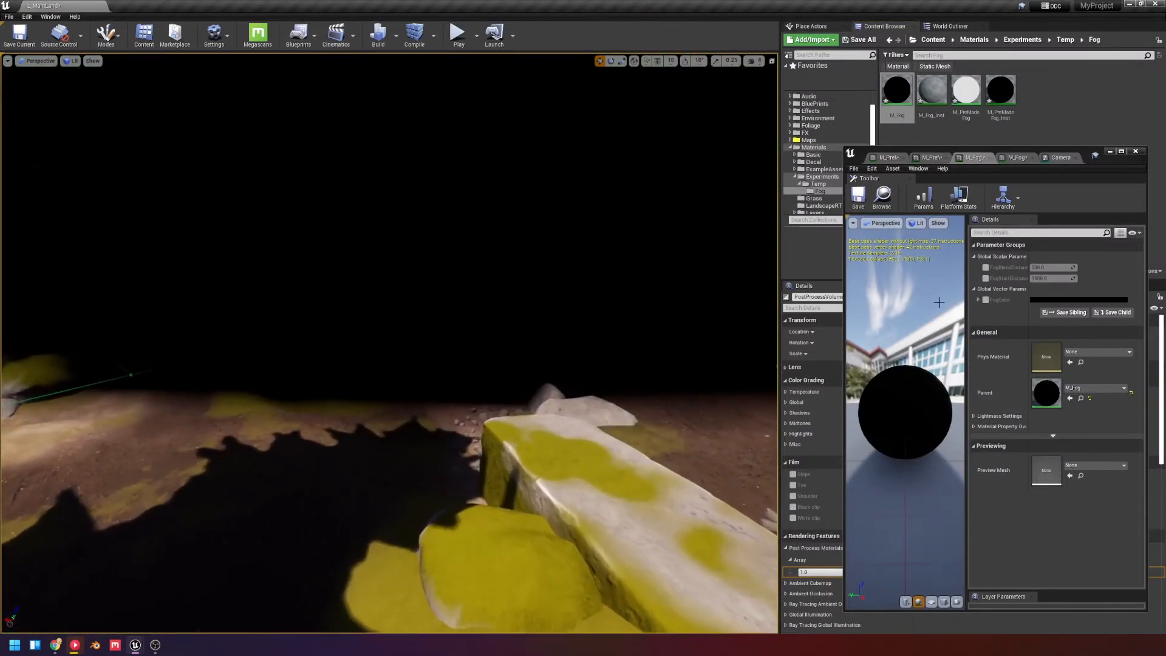
# Set the fog instance's FogColor to yellow and inspect M_PreMadeFog's scene texture node
pyautogui.click(1051, 299)
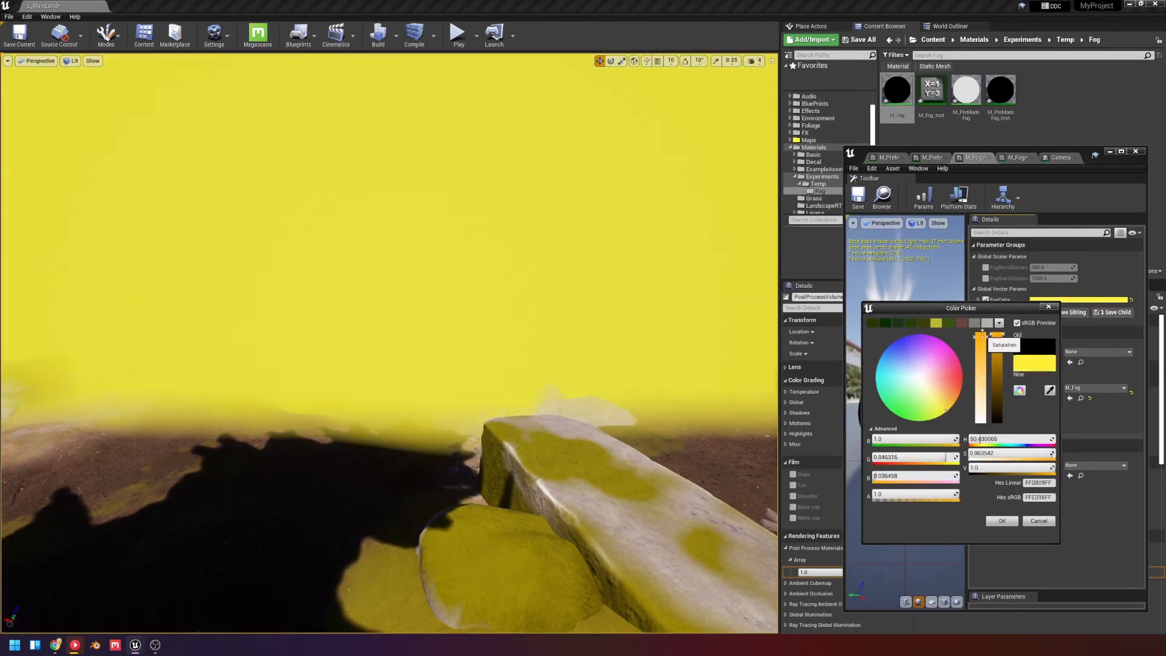
pyautogui.click(1002, 520)
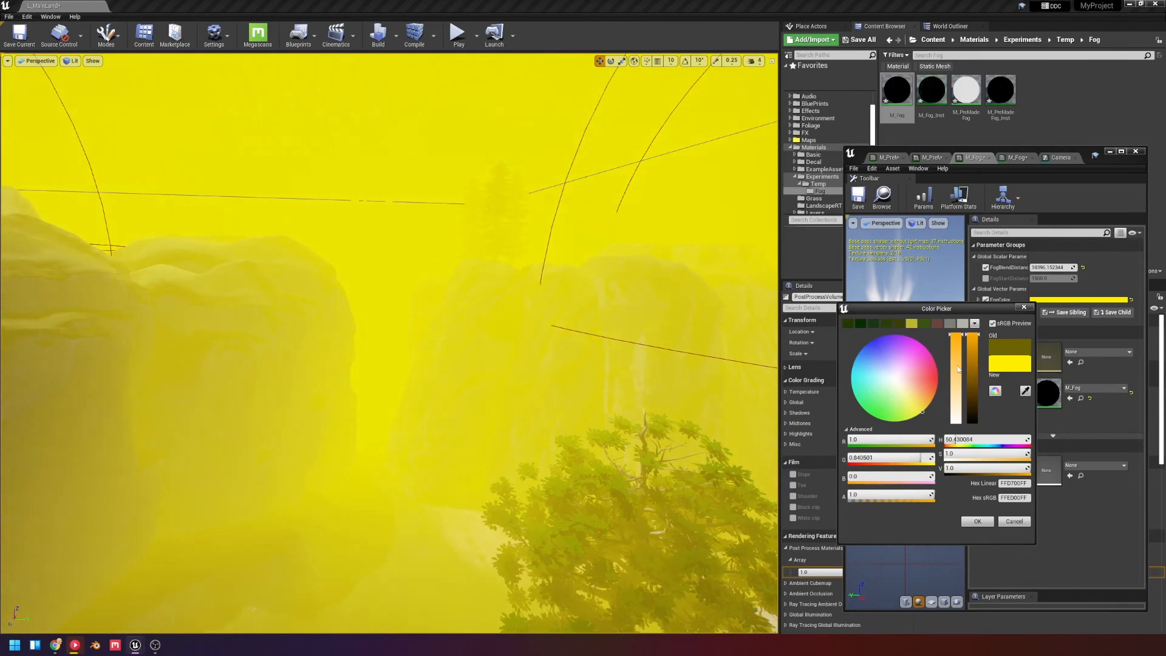
pyautogui.click(978, 521)
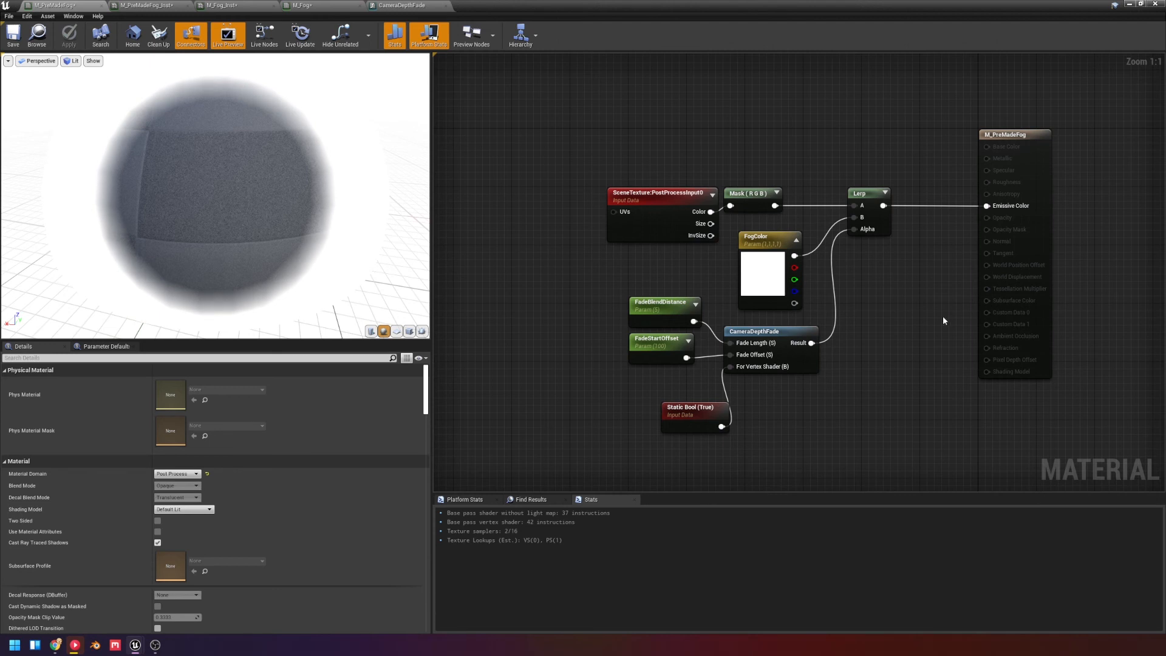
pyautogui.click(659, 192)
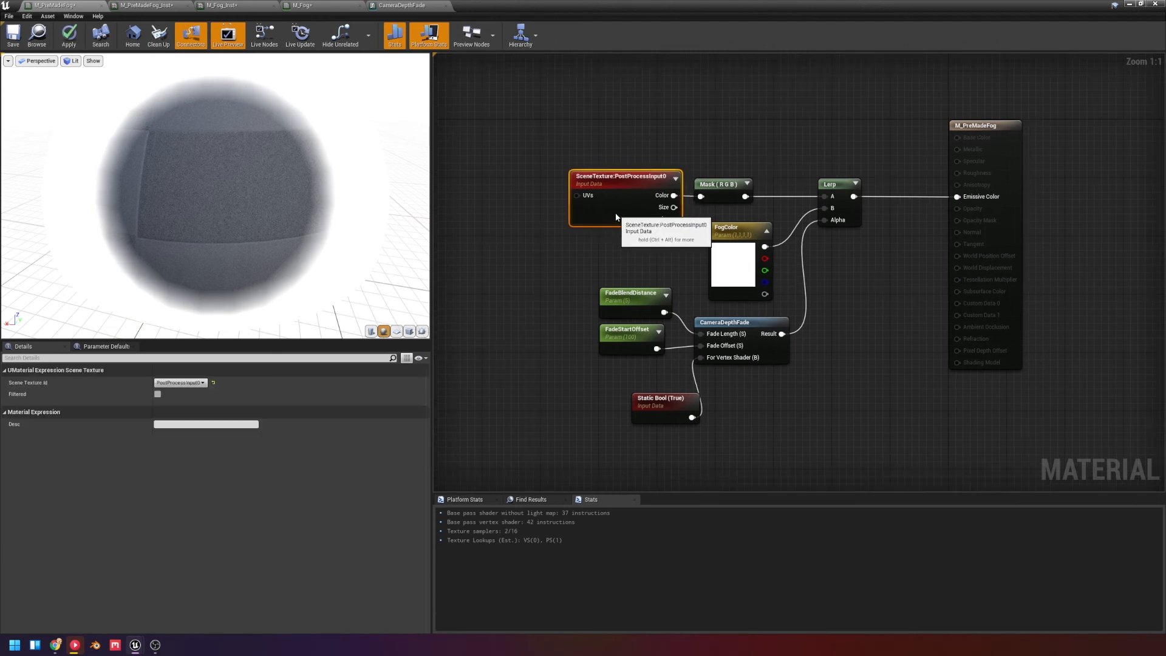